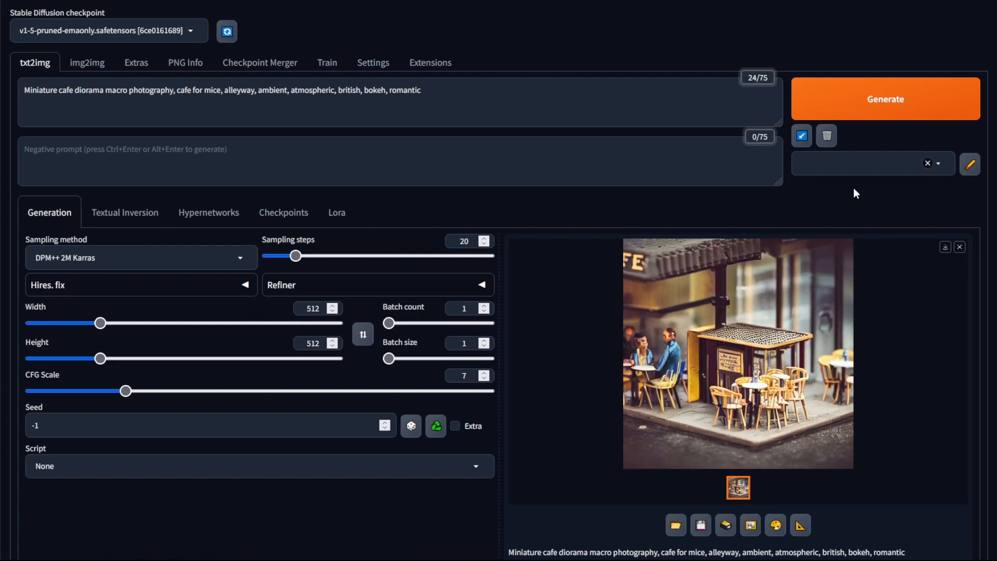
mouse_move(887, 117)
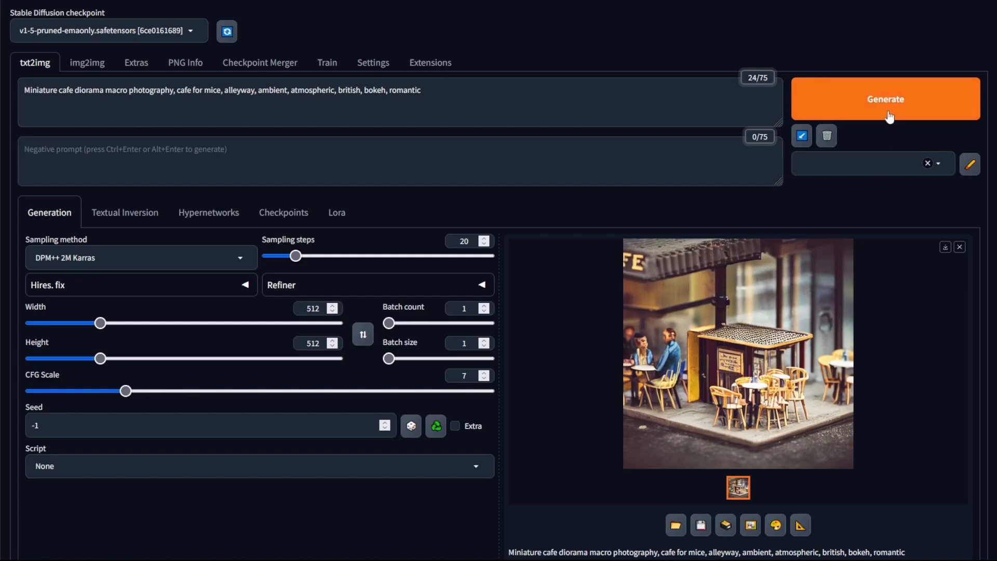
Render a new miniature cafe diorama image with Generate on txt2img.
click(886, 99)
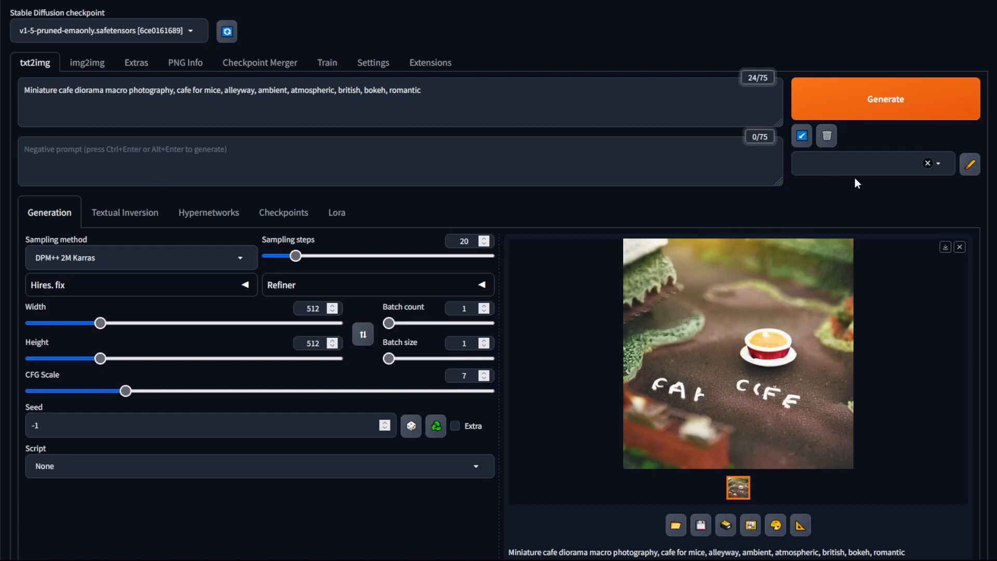
mouse_move(869, 113)
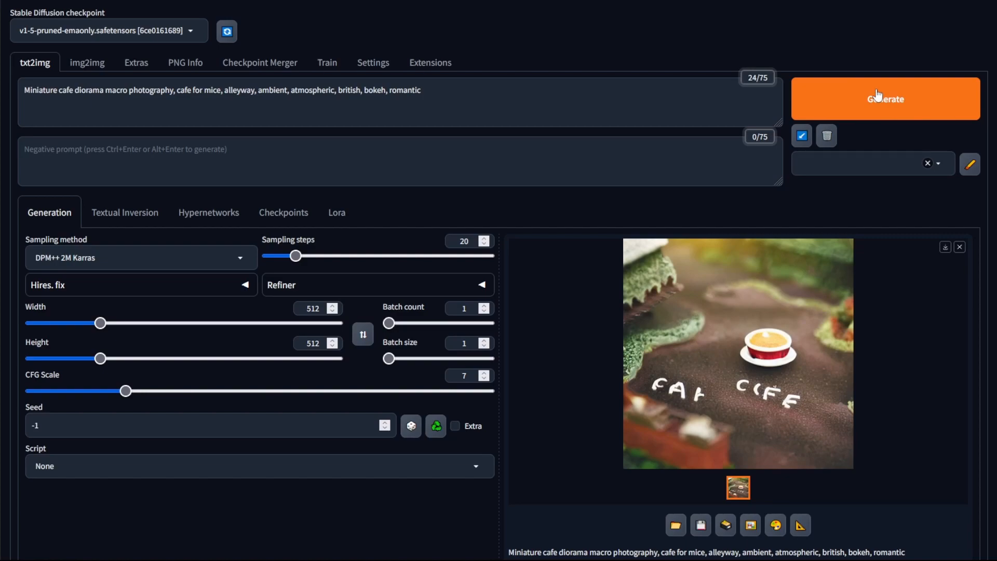
Start Generate forever for cafe images, then cancel the endless generation.
right_click(877, 98)
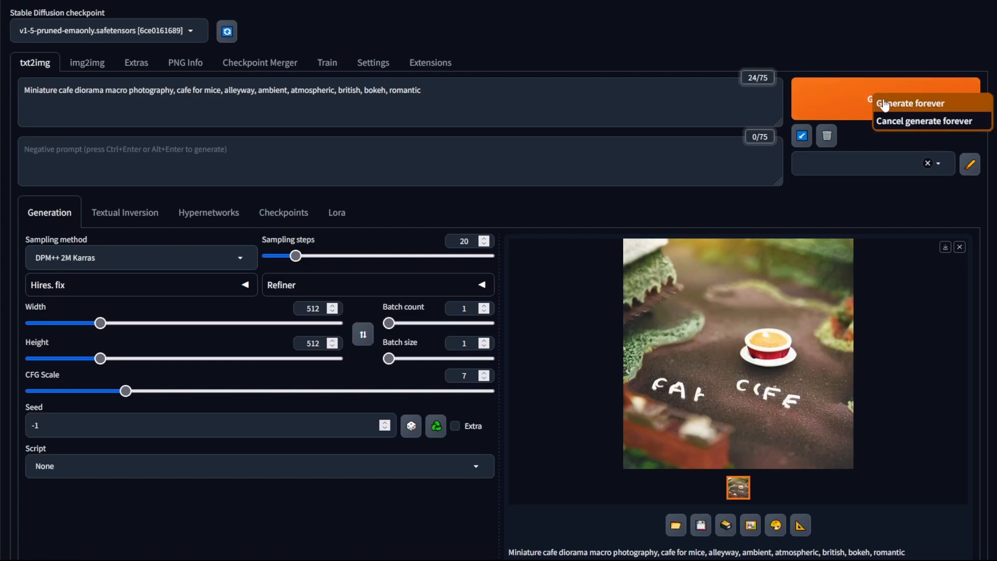
click(910, 103)
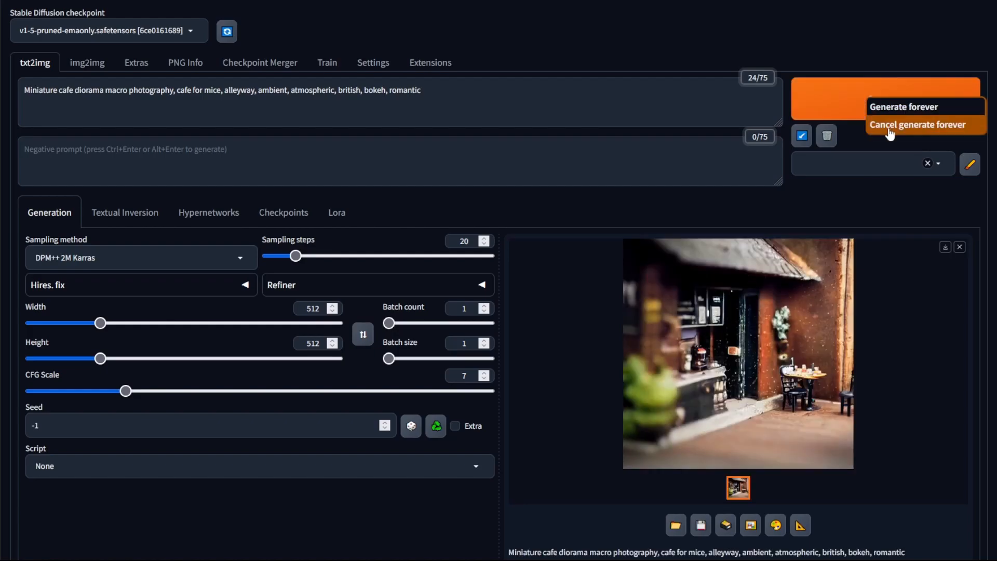
click(919, 124)
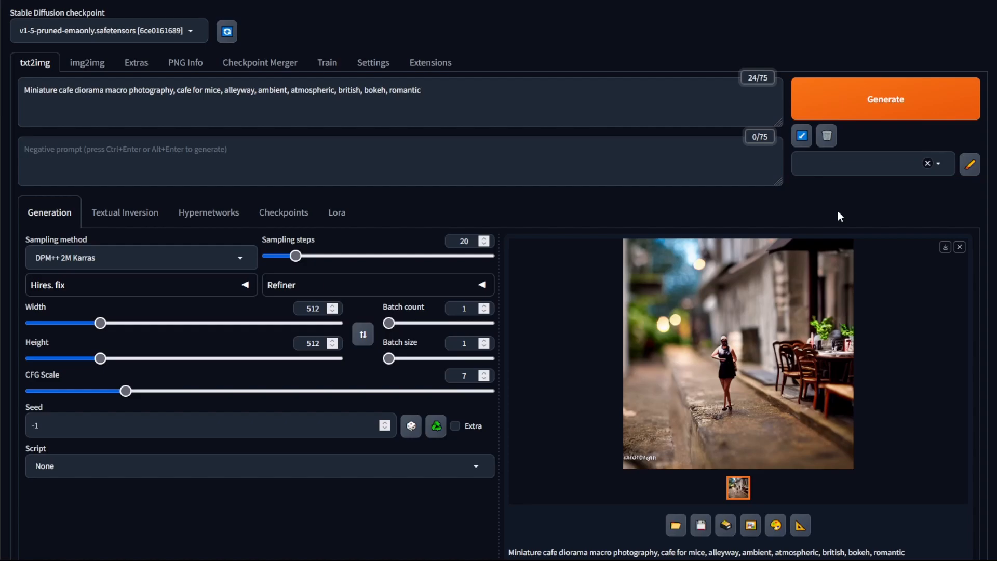
mouse_move(676, 525)
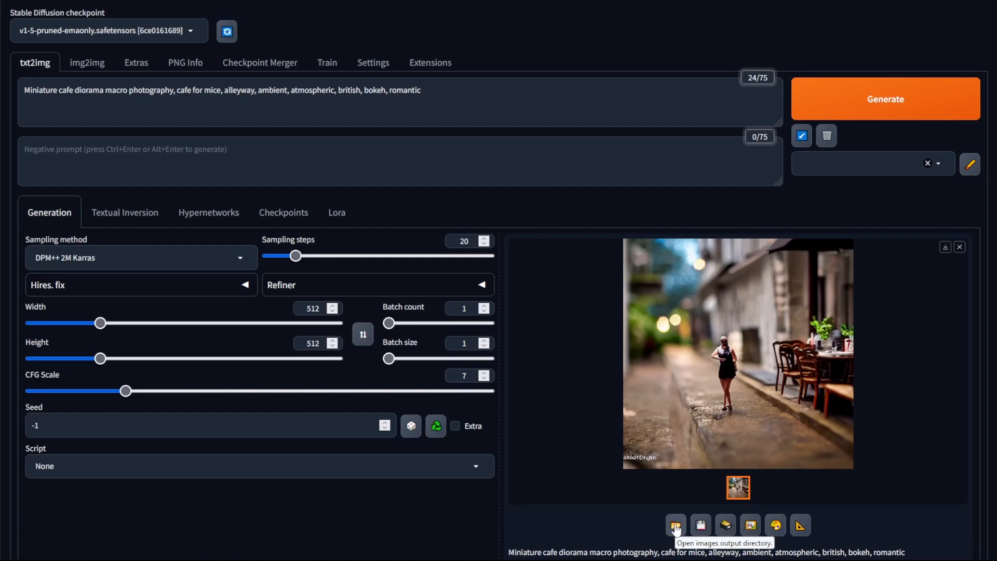
Browse the images output directory into the newest dated folder of saved cafe images.
click(675, 525)
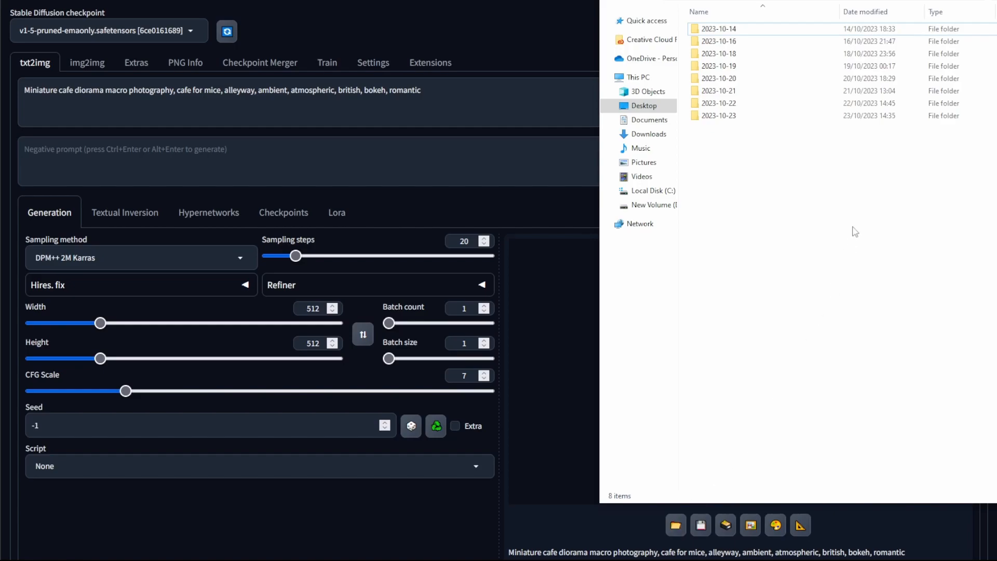
mouse_move(856, 199)
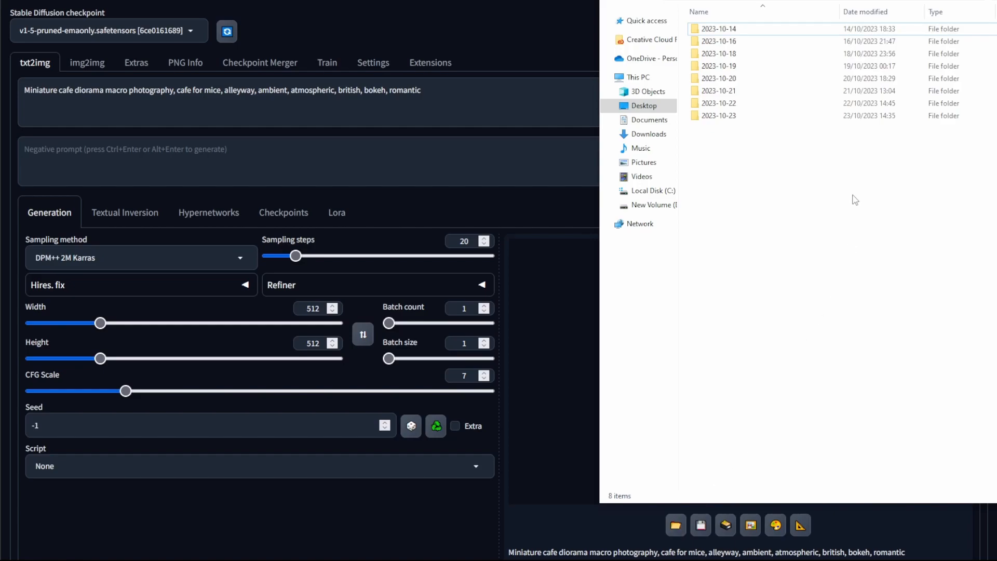
click(718, 115)
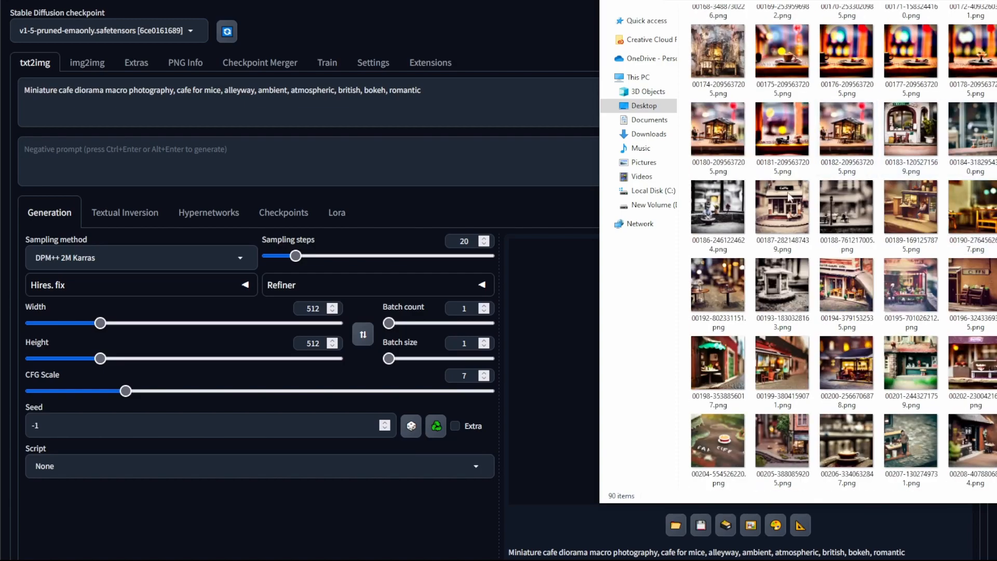
click(911, 362)
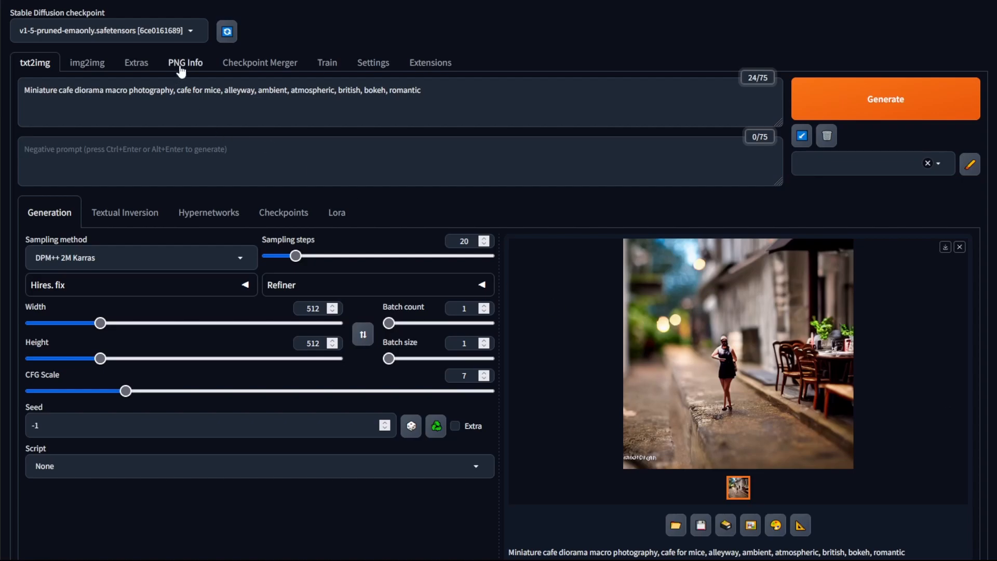
Drag a saved cafe PNG into PNG Info to show its prompt and parameters.
click(185, 63)
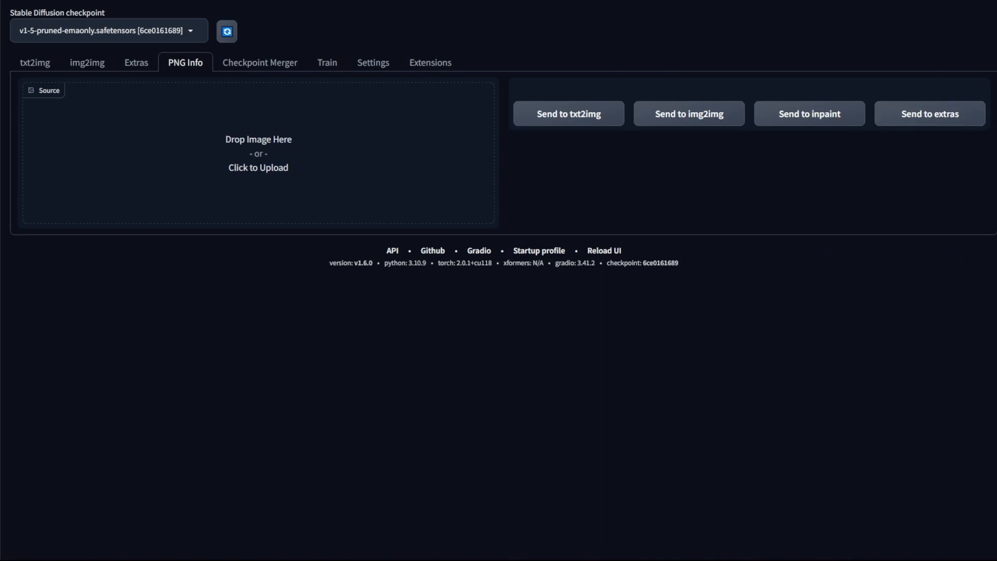
click(257, 153)
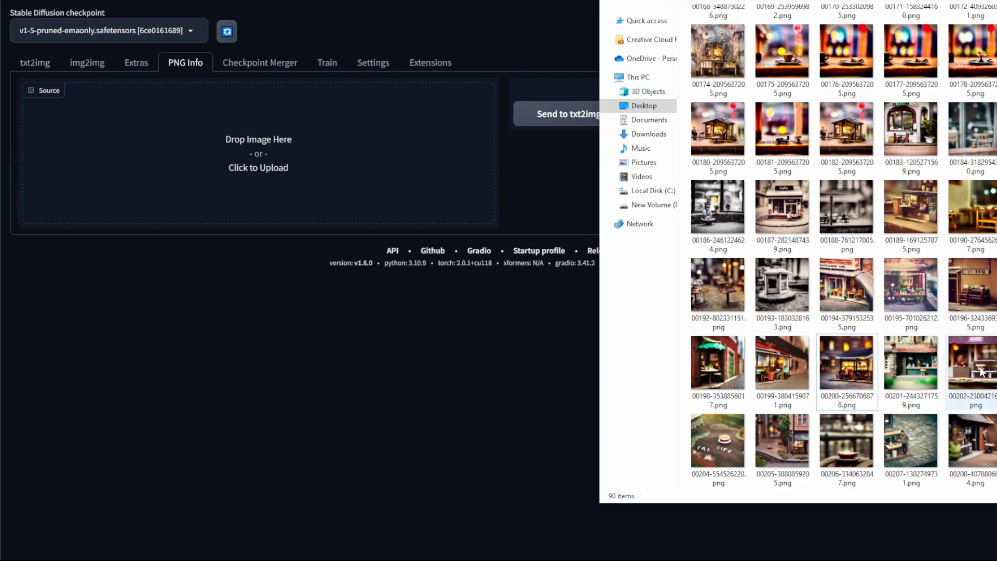
drag(975, 363, 381, 146)
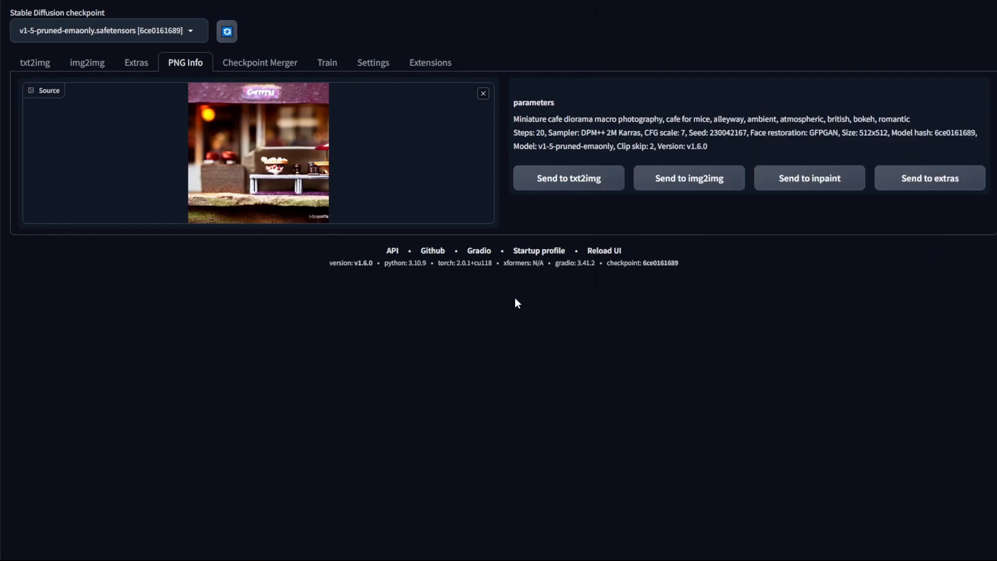
mouse_move(550, 188)
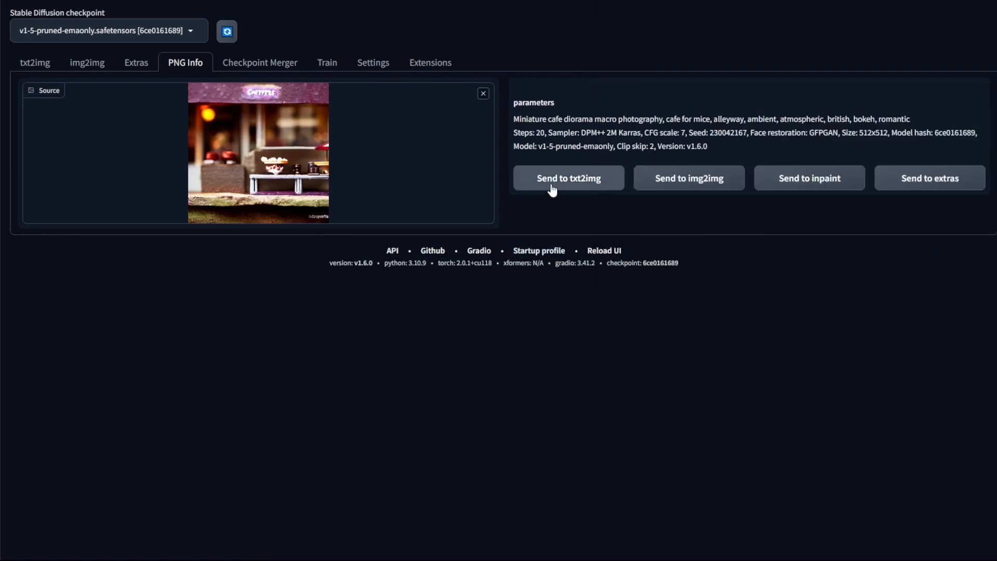
Send the saved image's parameters, seed 230042167, to txt2img.
click(569, 178)
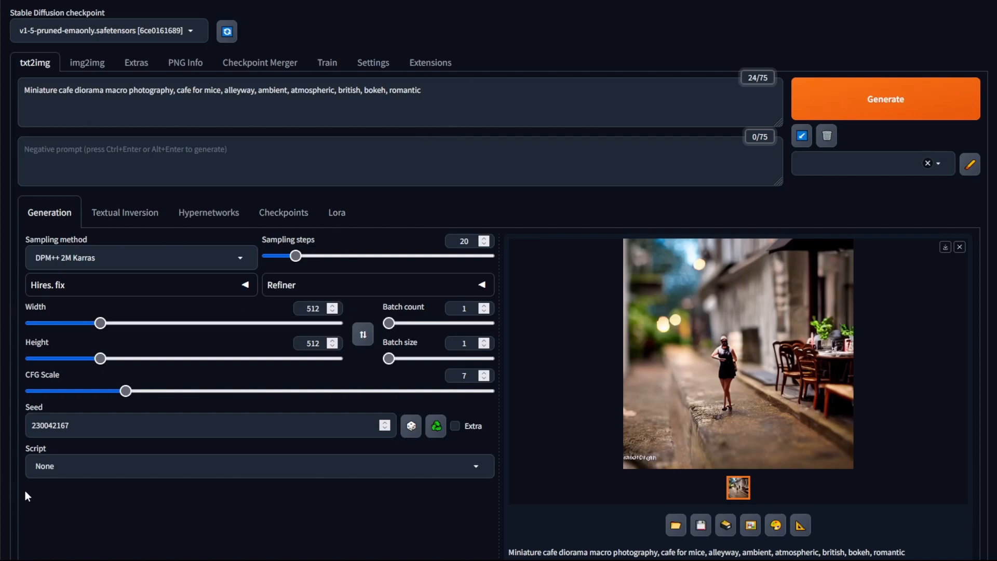
mouse_move(136, 418)
text(-1)
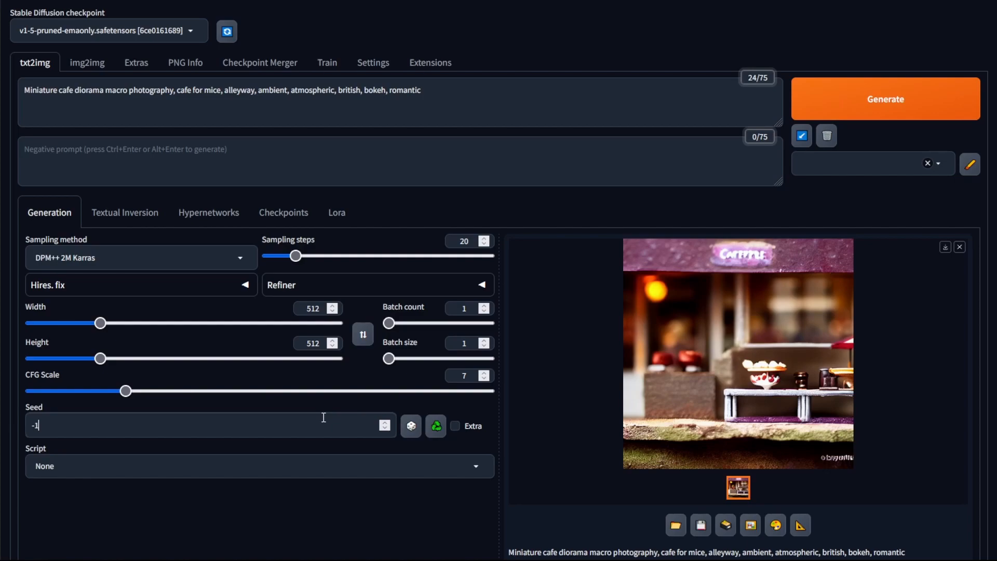
mouse_move(388, 338)
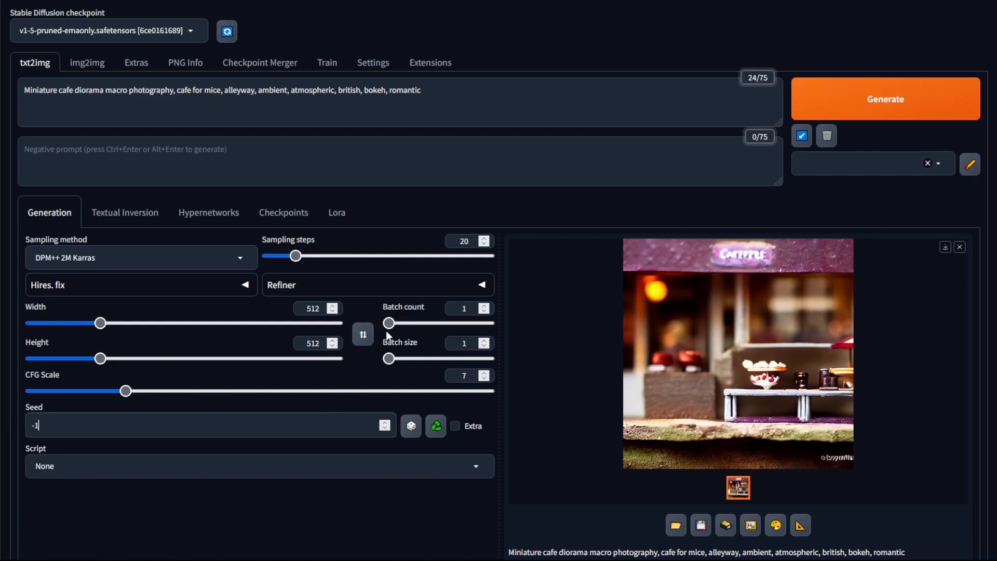
mouse_move(422, 371)
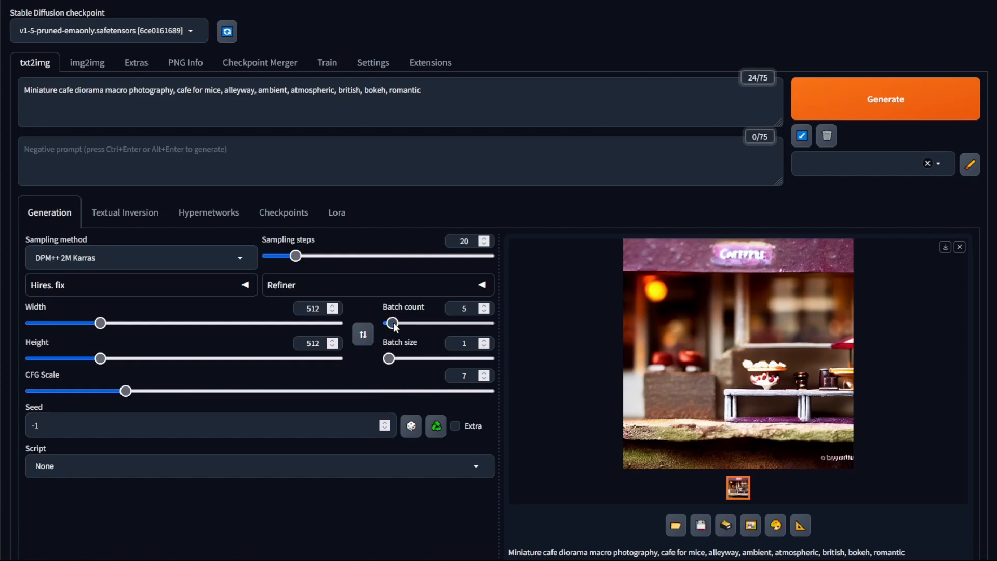
Generate a batch of five cafe images and step through them in the viewer.
click(886, 99)
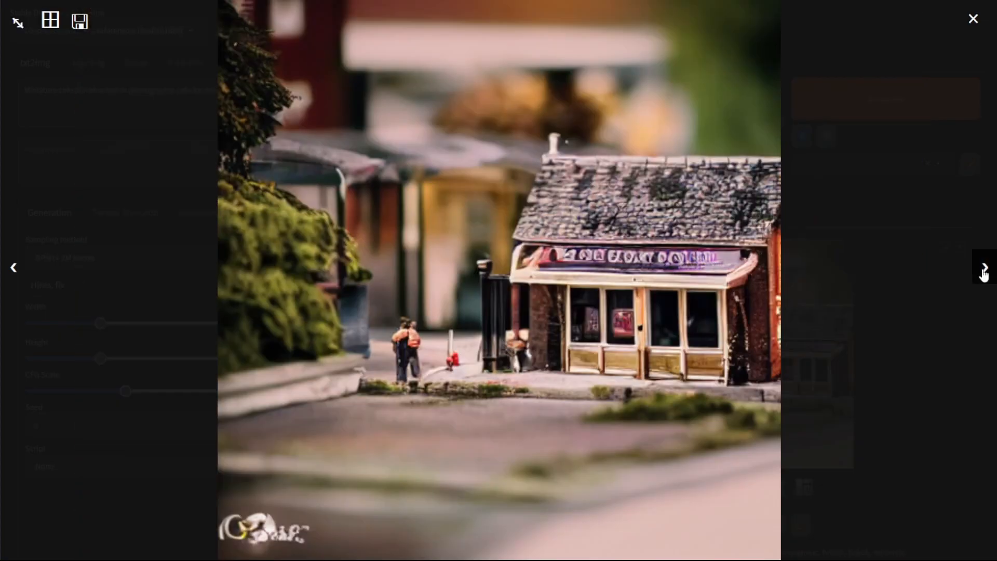
click(984, 268)
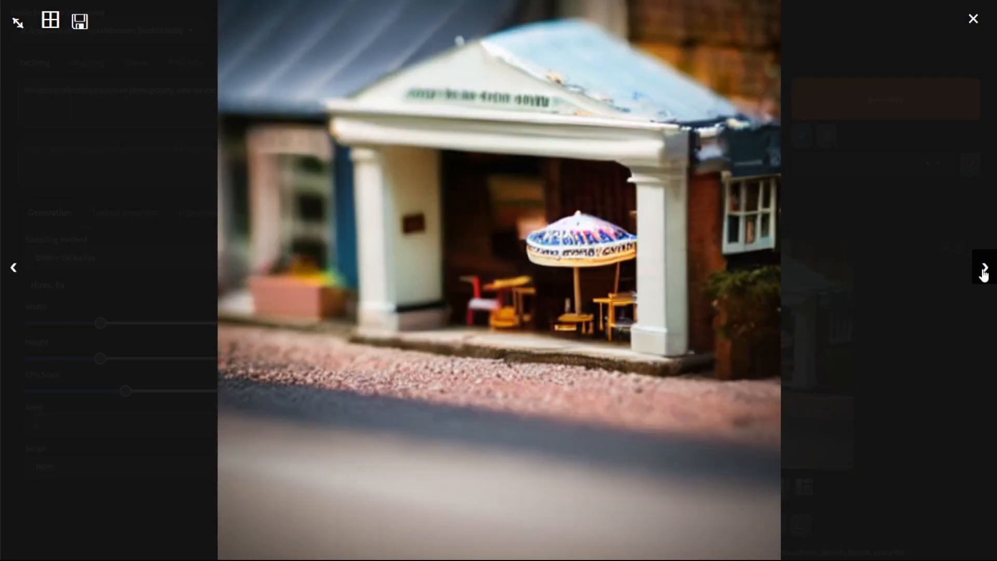
click(973, 19)
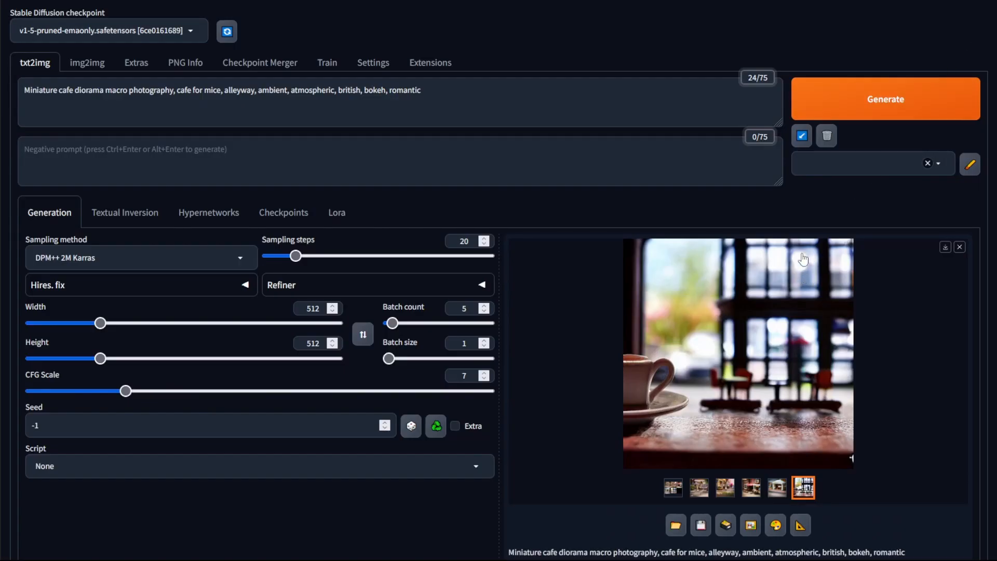
mouse_move(809, 209)
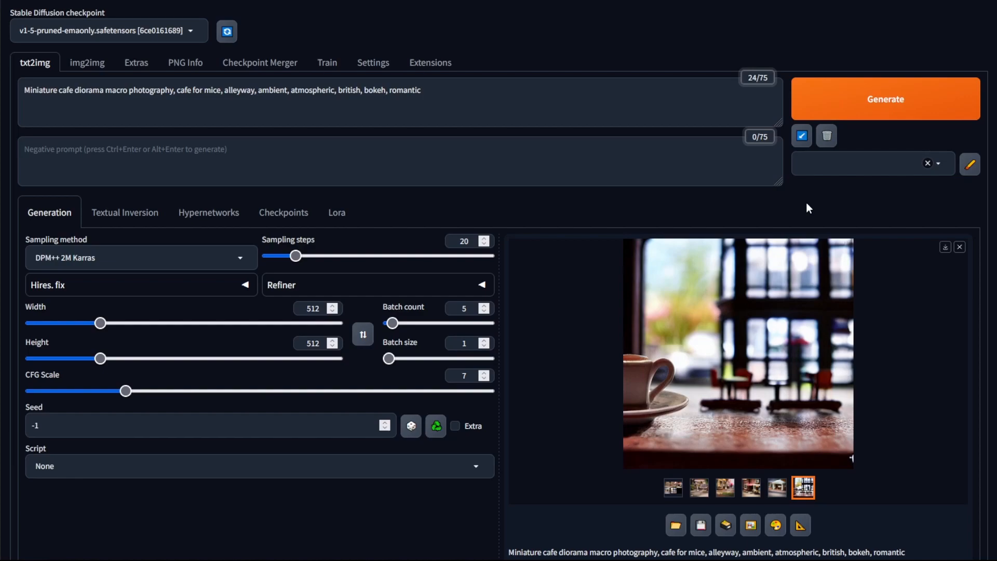
mouse_move(707, 209)
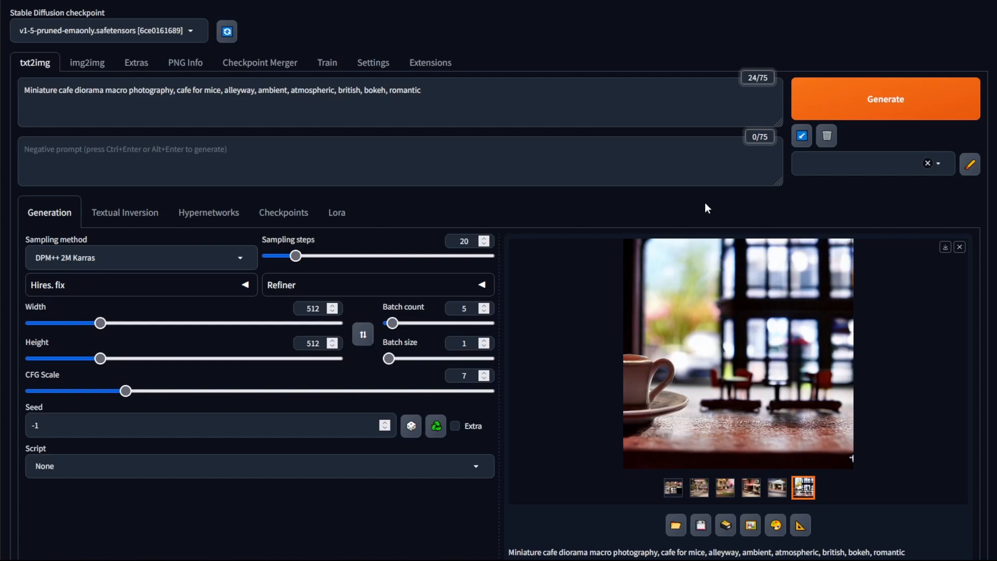
mouse_move(462, 357)
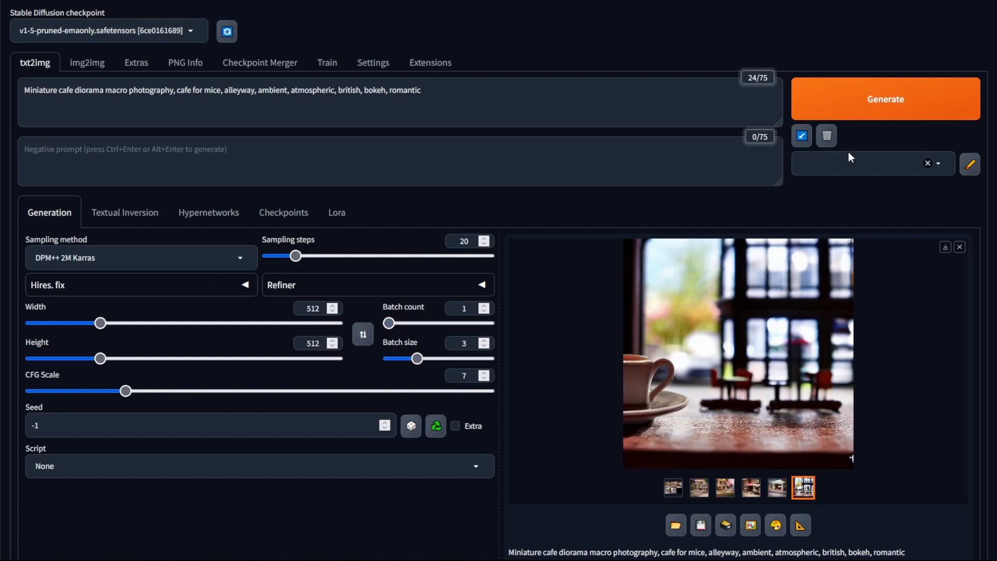
Generate an eight-image cafe grid with batch count 1 and batch size 8.
click(886, 99)
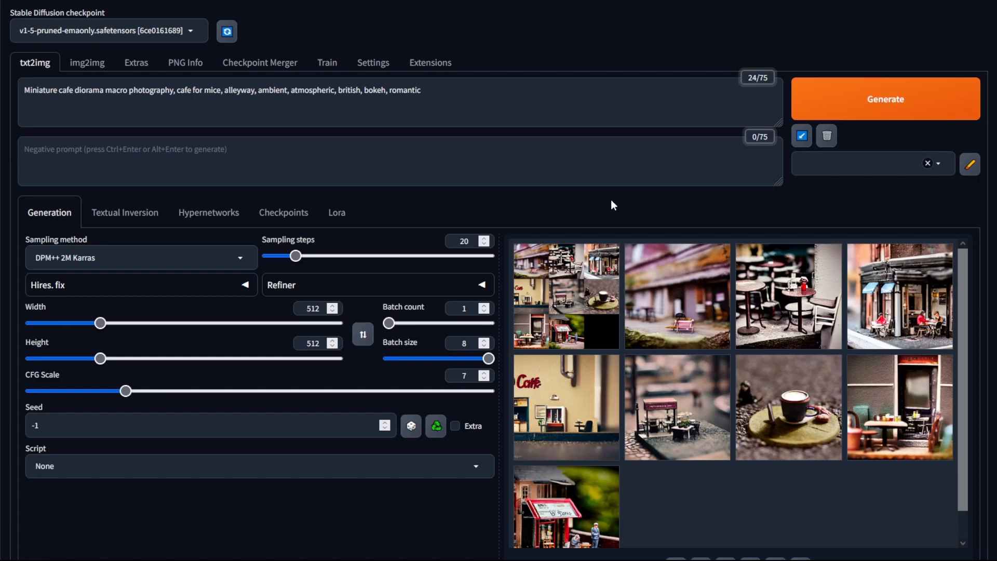
mouse_move(475, 354)
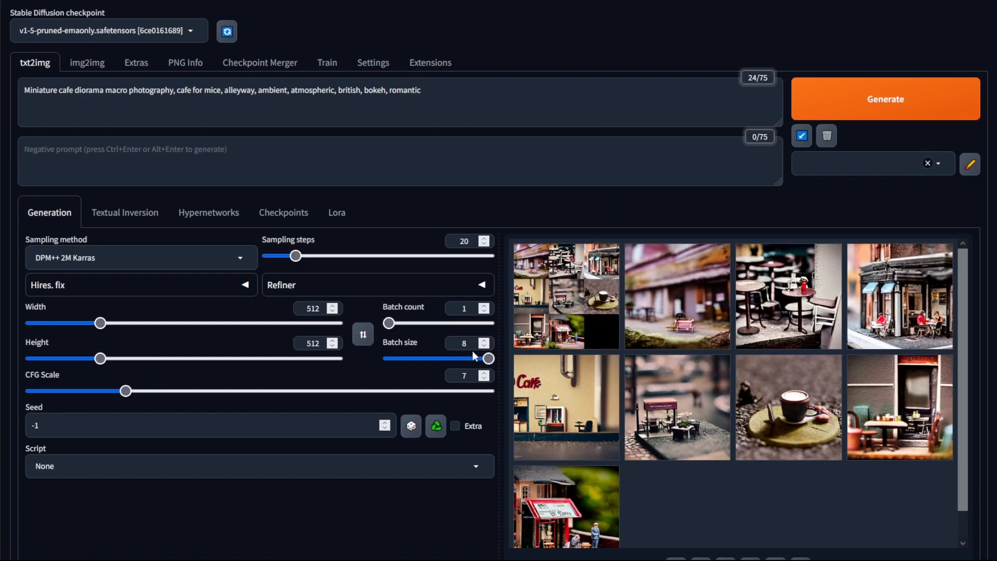
Drag the Batch size slider down from 8 through 5 to 4.
click(885, 98)
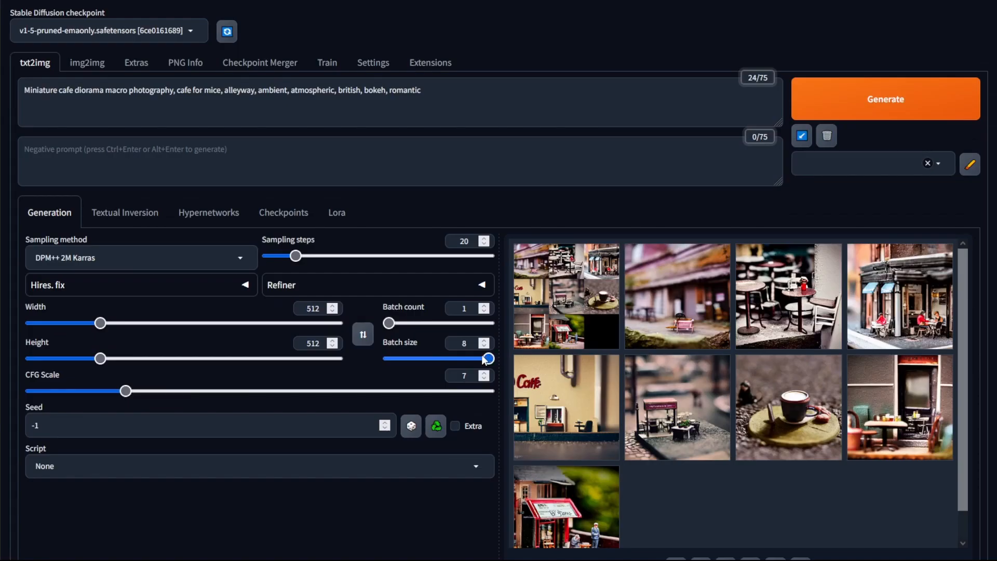
drag(488, 358, 445, 358)
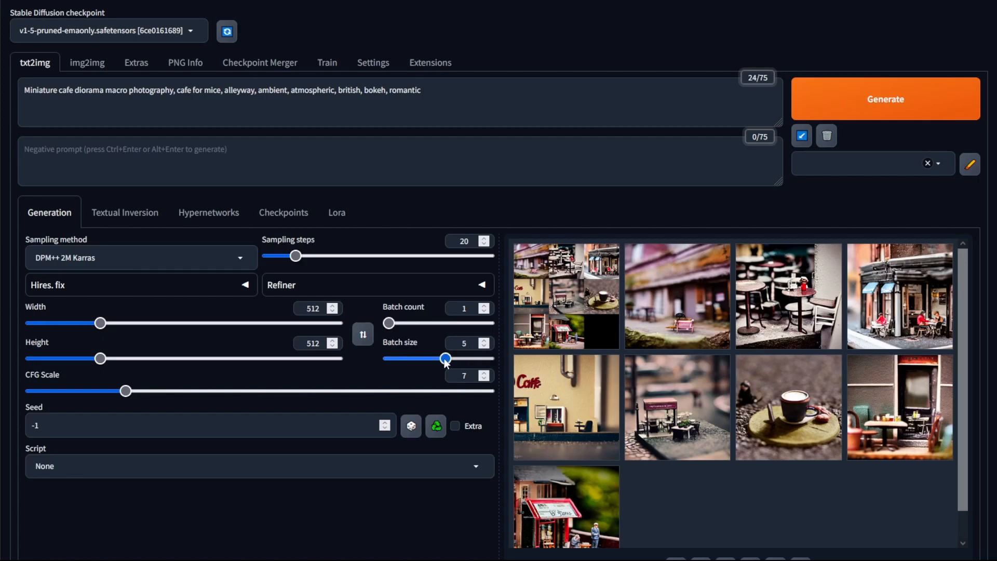
drag(445, 359, 431, 359)
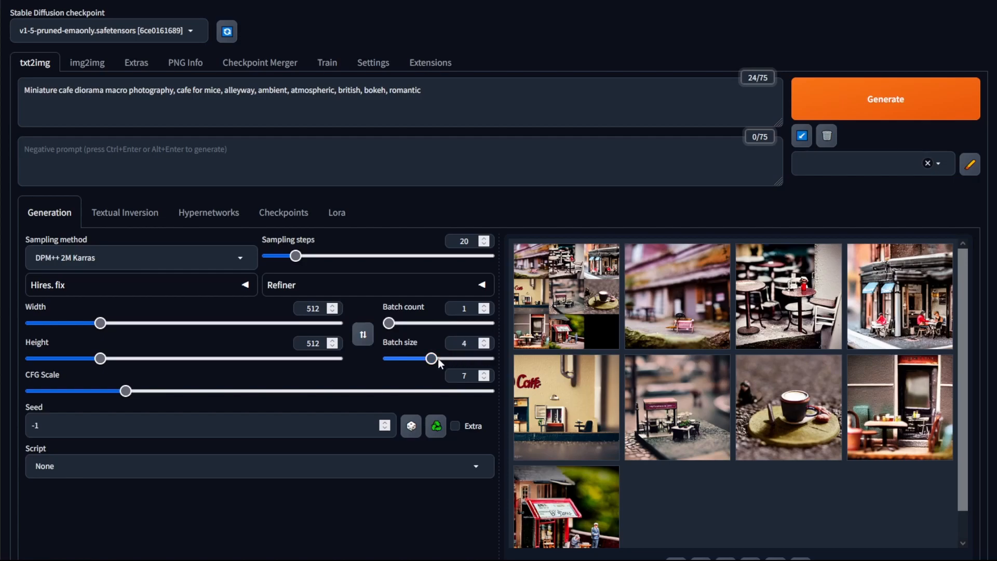